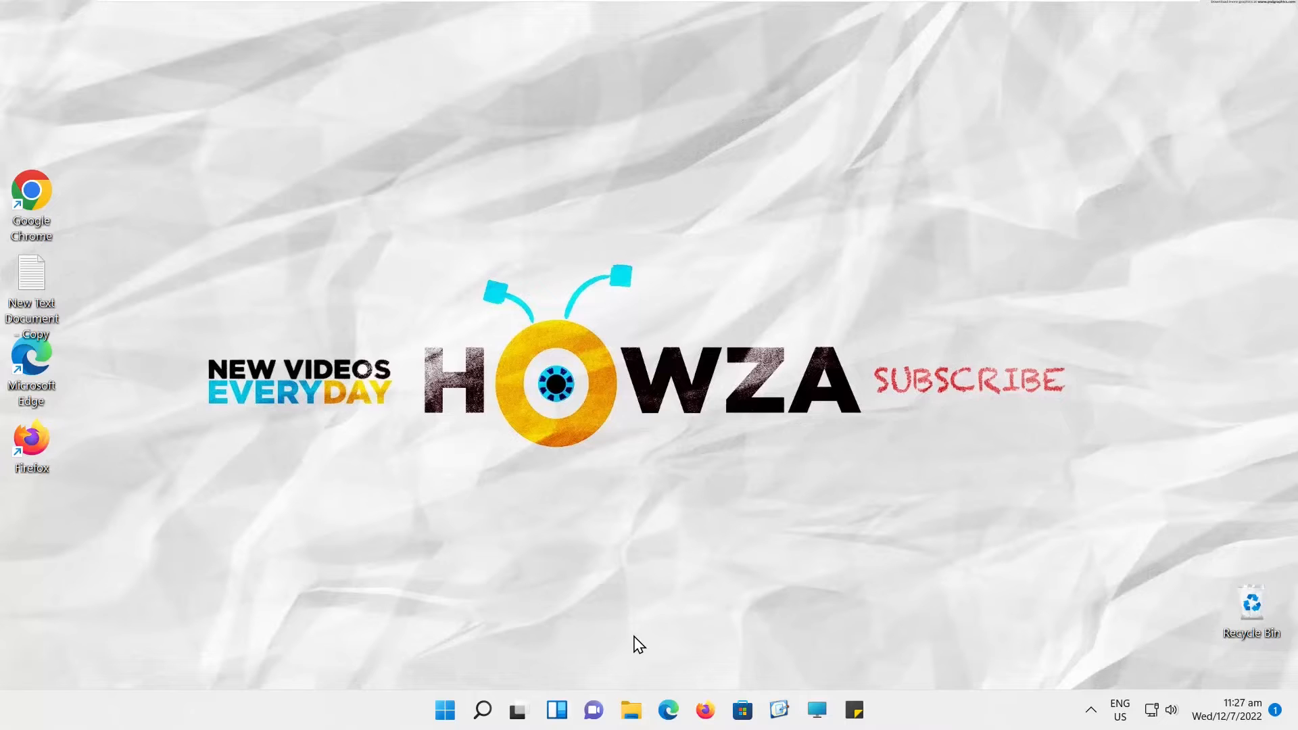
mouse_move(539, 674)
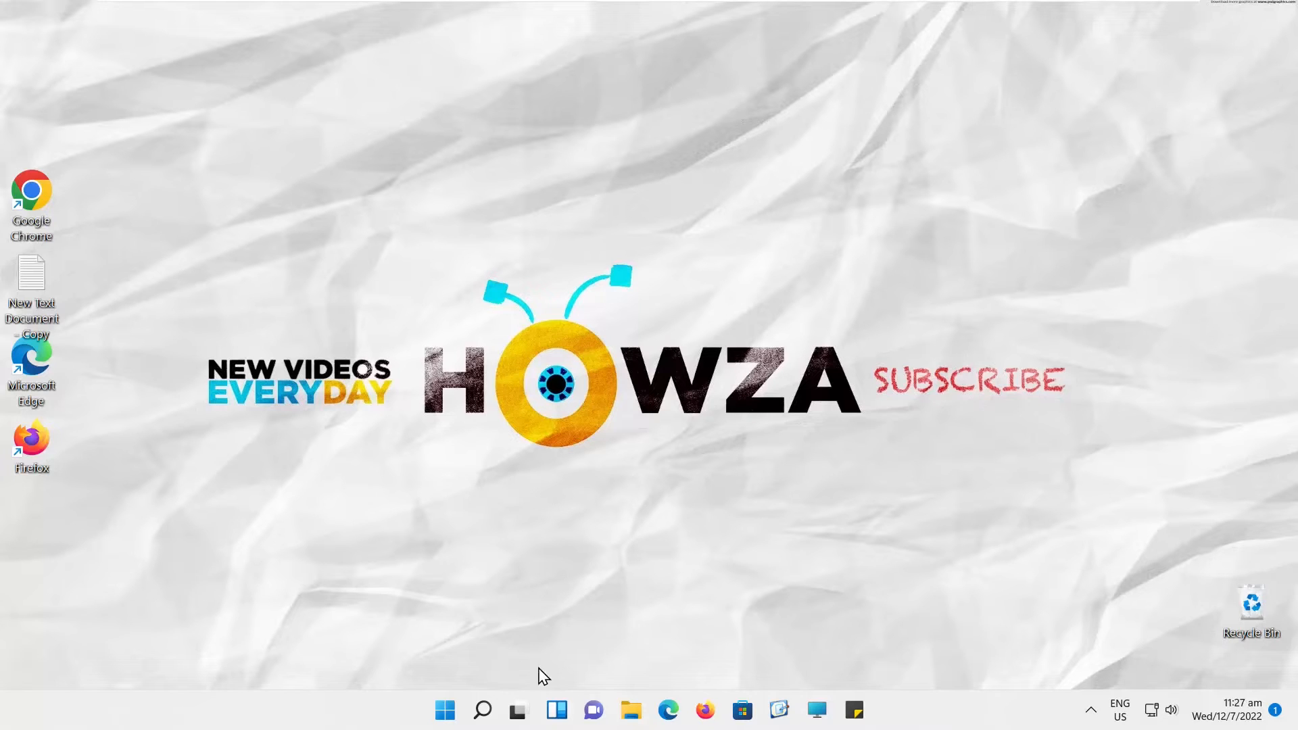
Open Services via search and set Windows Update's startup type to Automatic
click(483, 709)
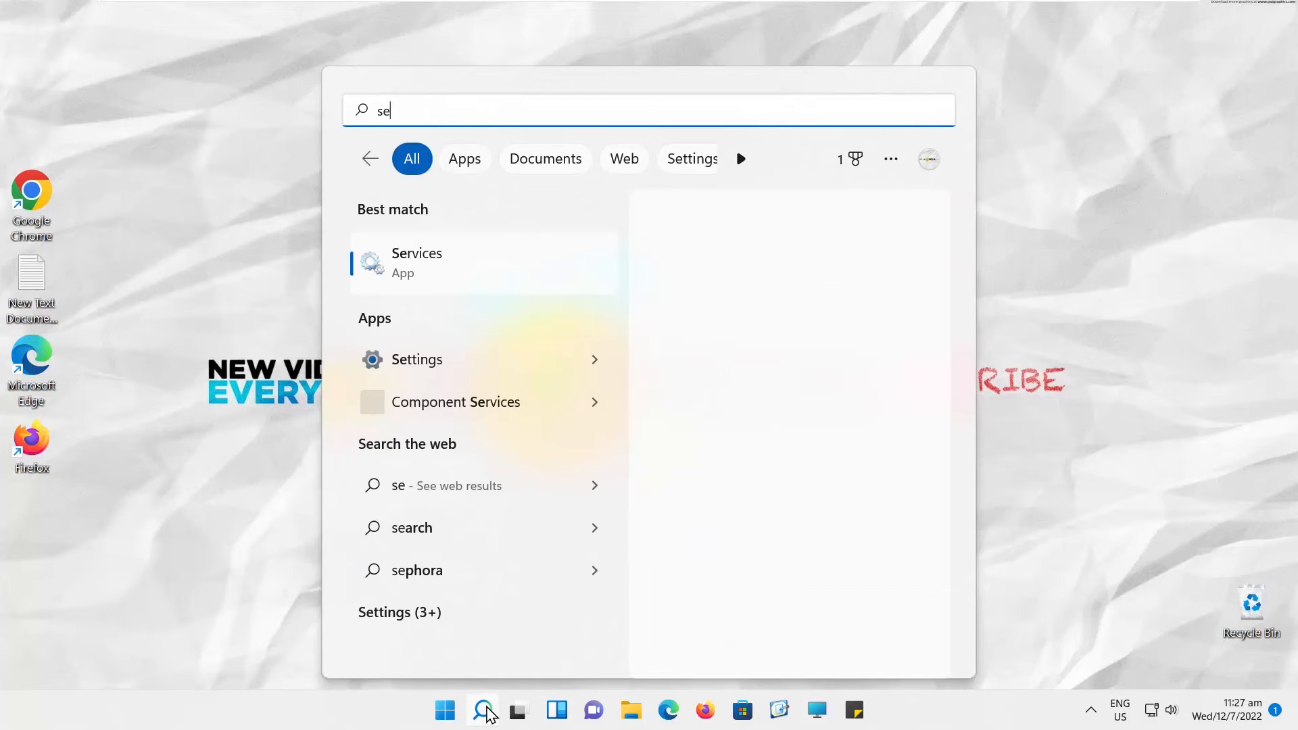
text(rve)
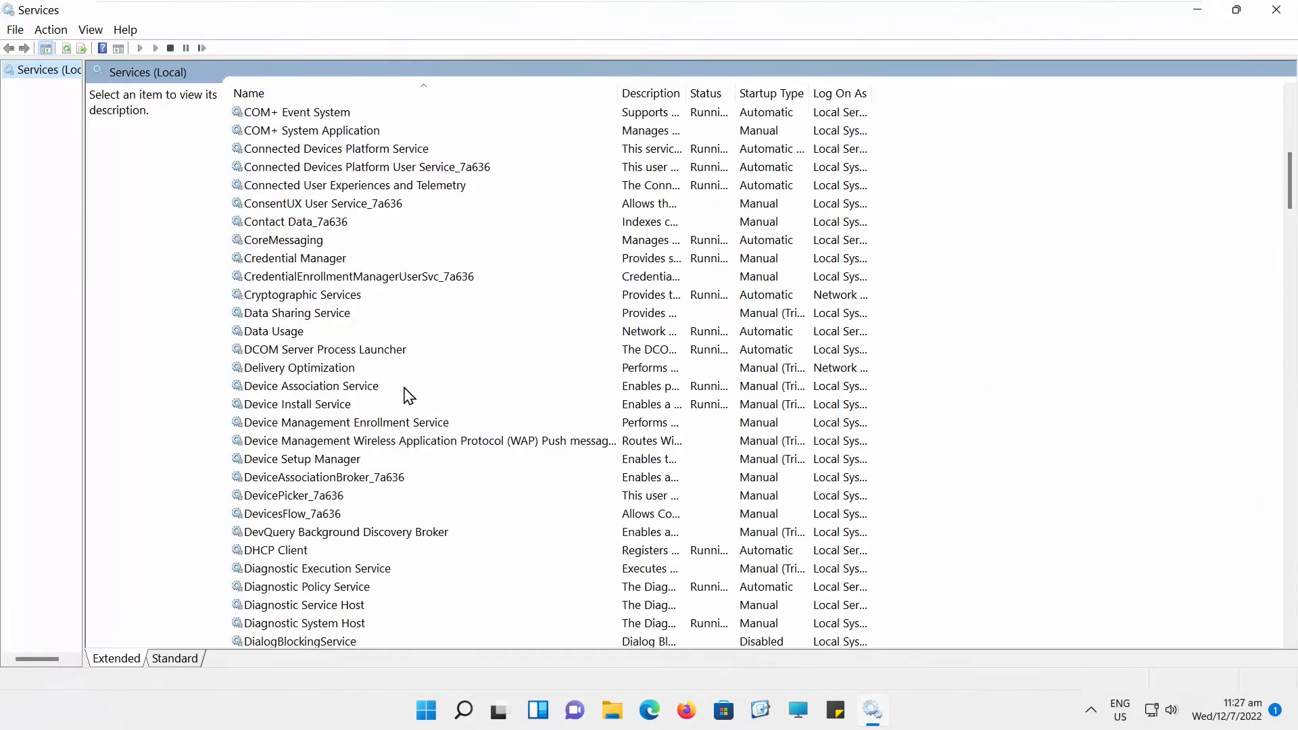
scroll(down, 3)
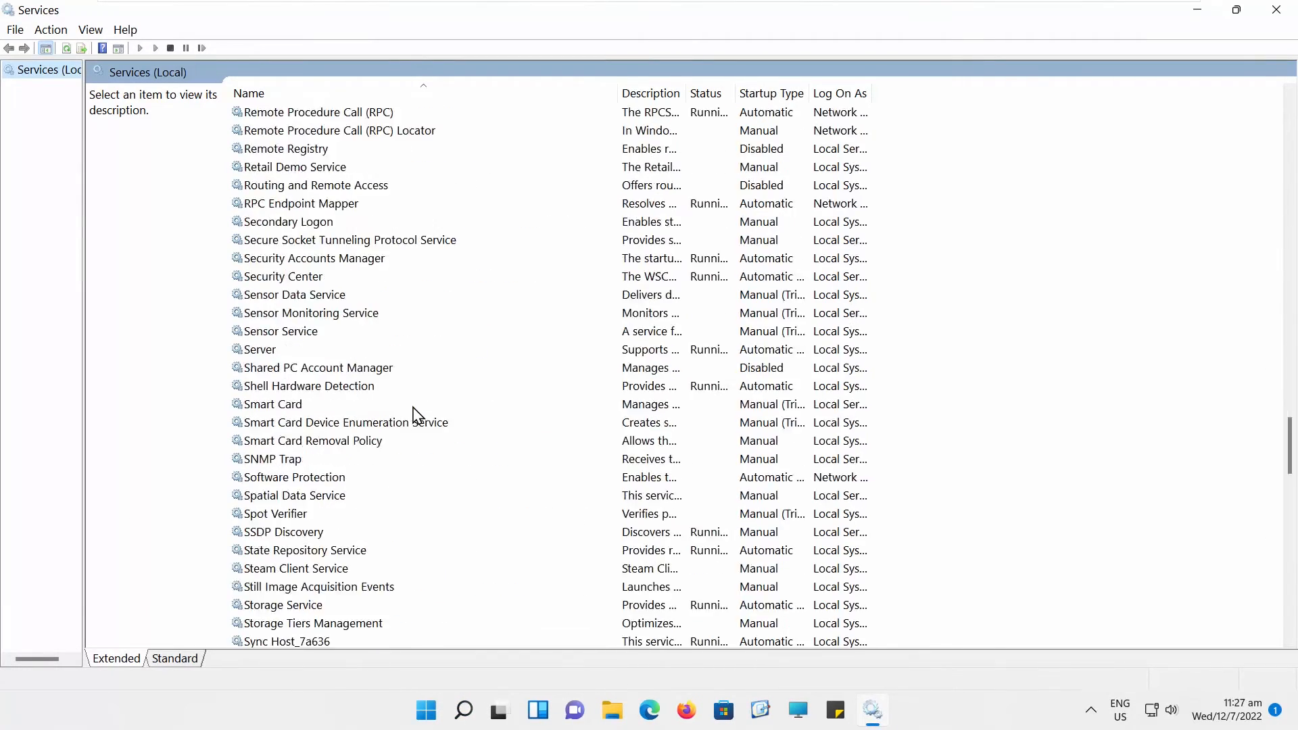
scroll(down, 3)
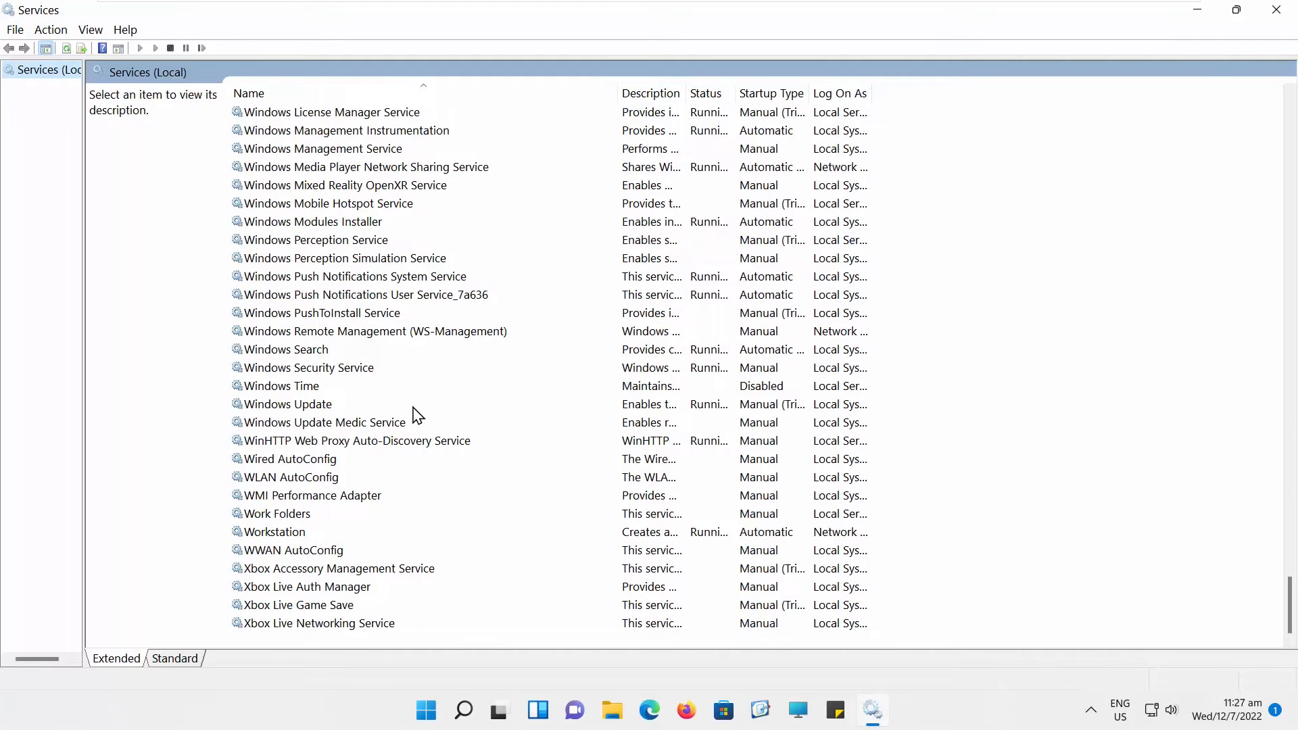
click(288, 404)
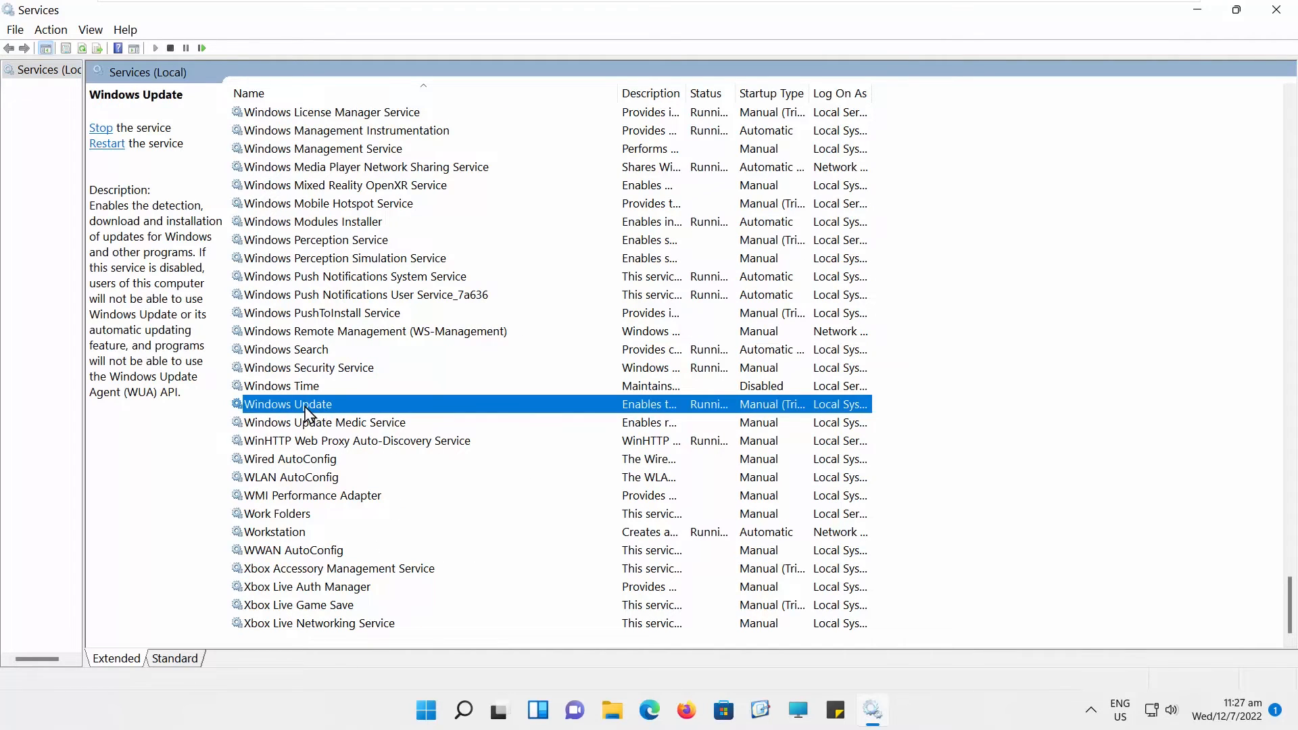
double_click(288, 404)
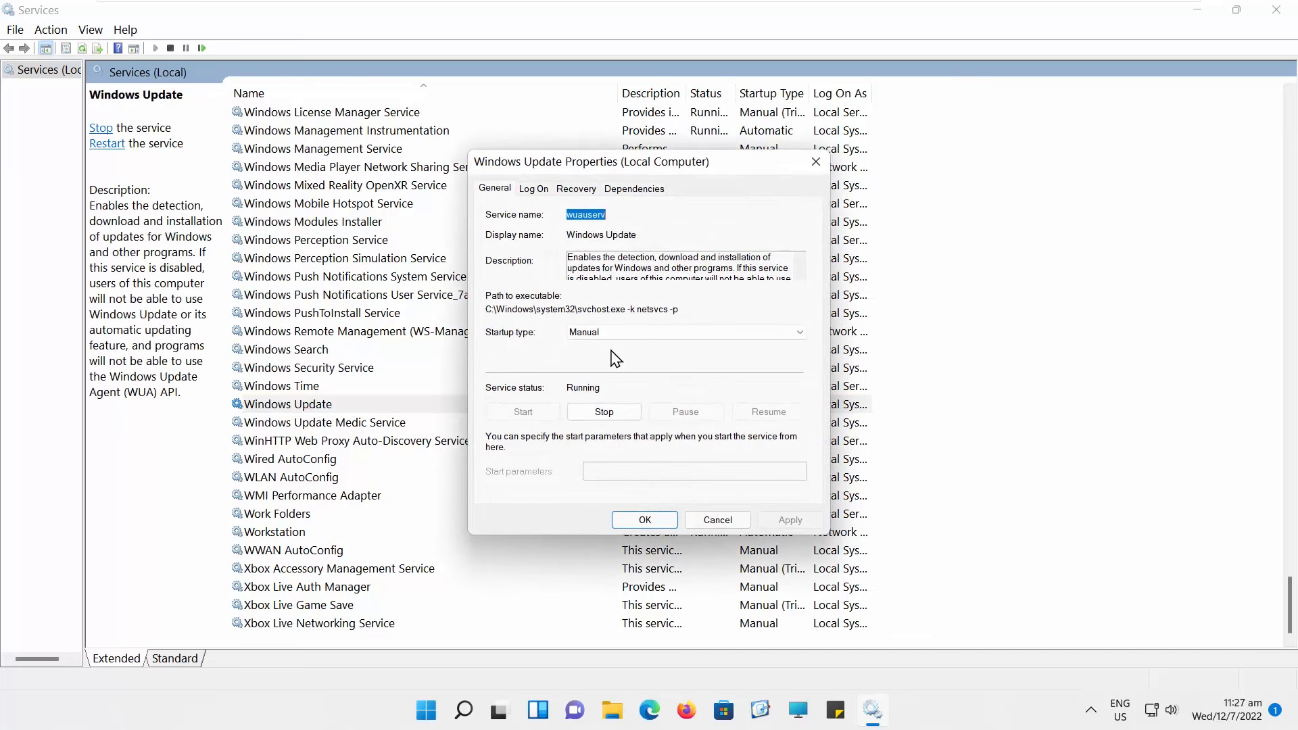
click(679, 331)
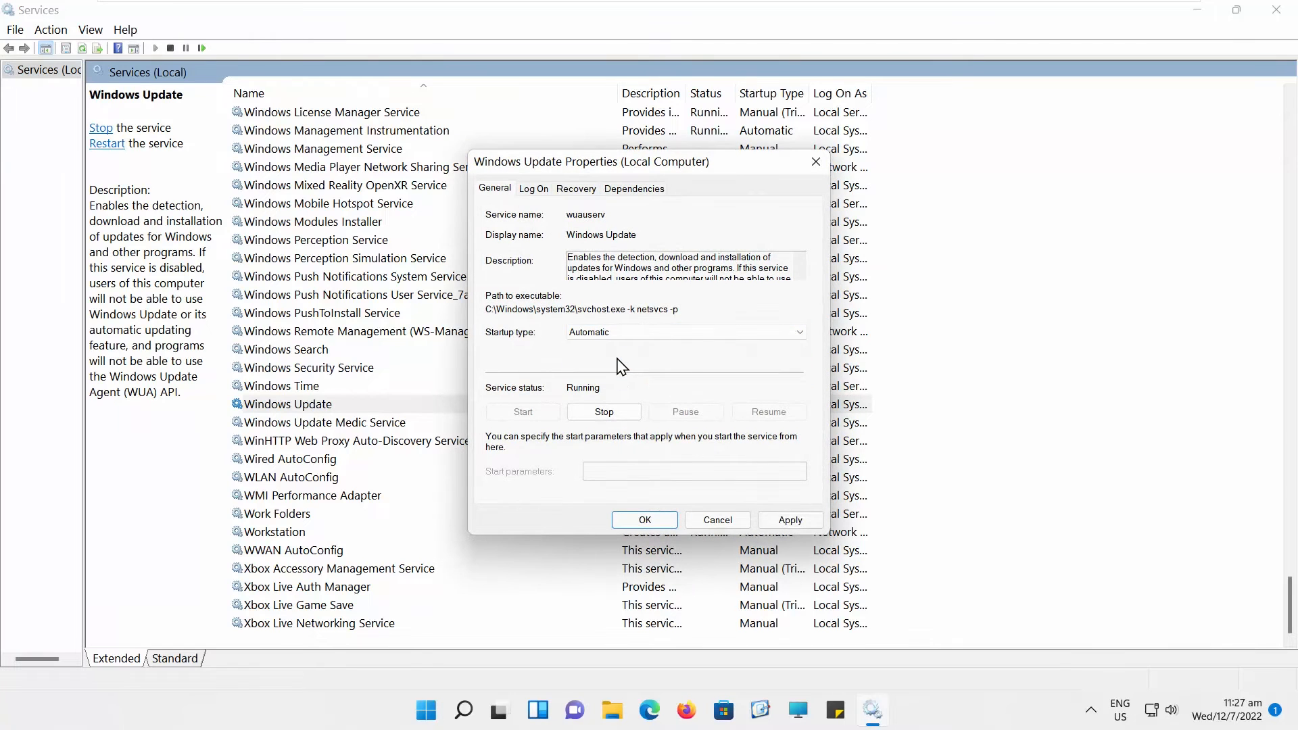
click(645, 520)
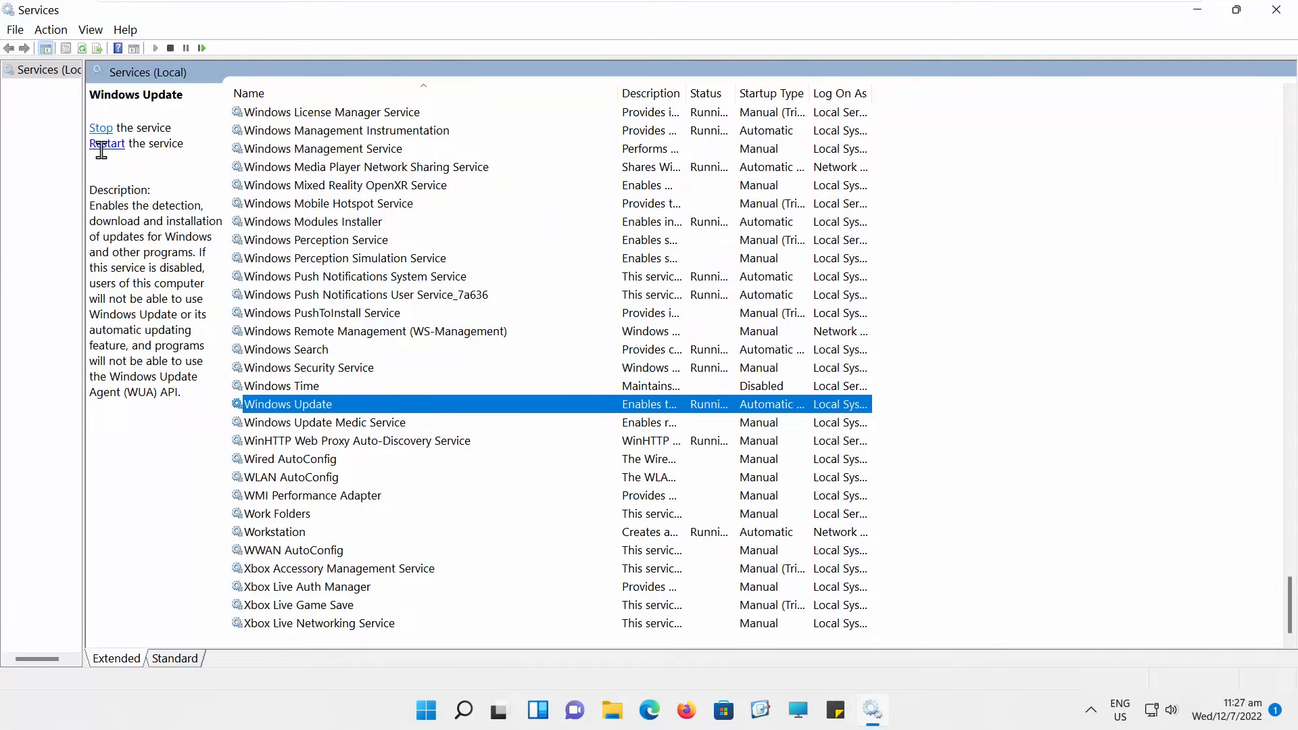
mouse_move(911, 34)
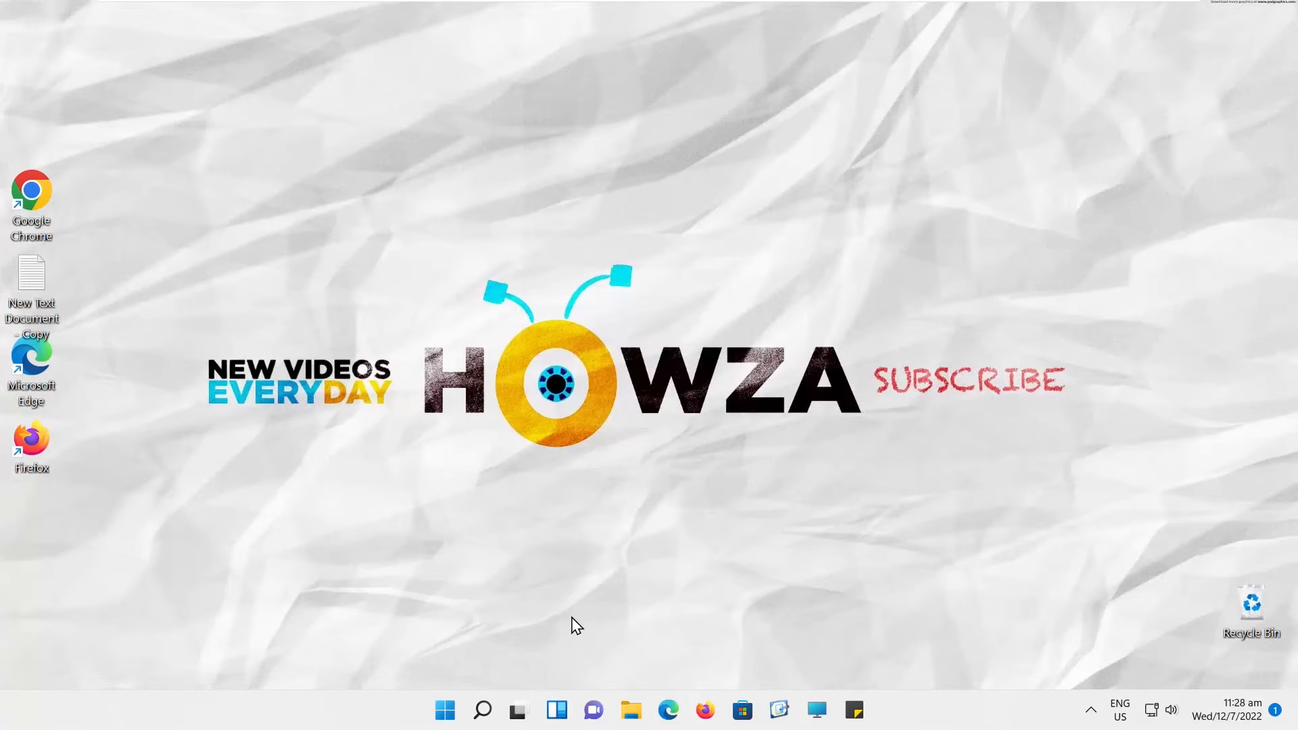
Search 'cmd' and launch Command Prompt as administrator, approving the UAC prompt
click(482, 709)
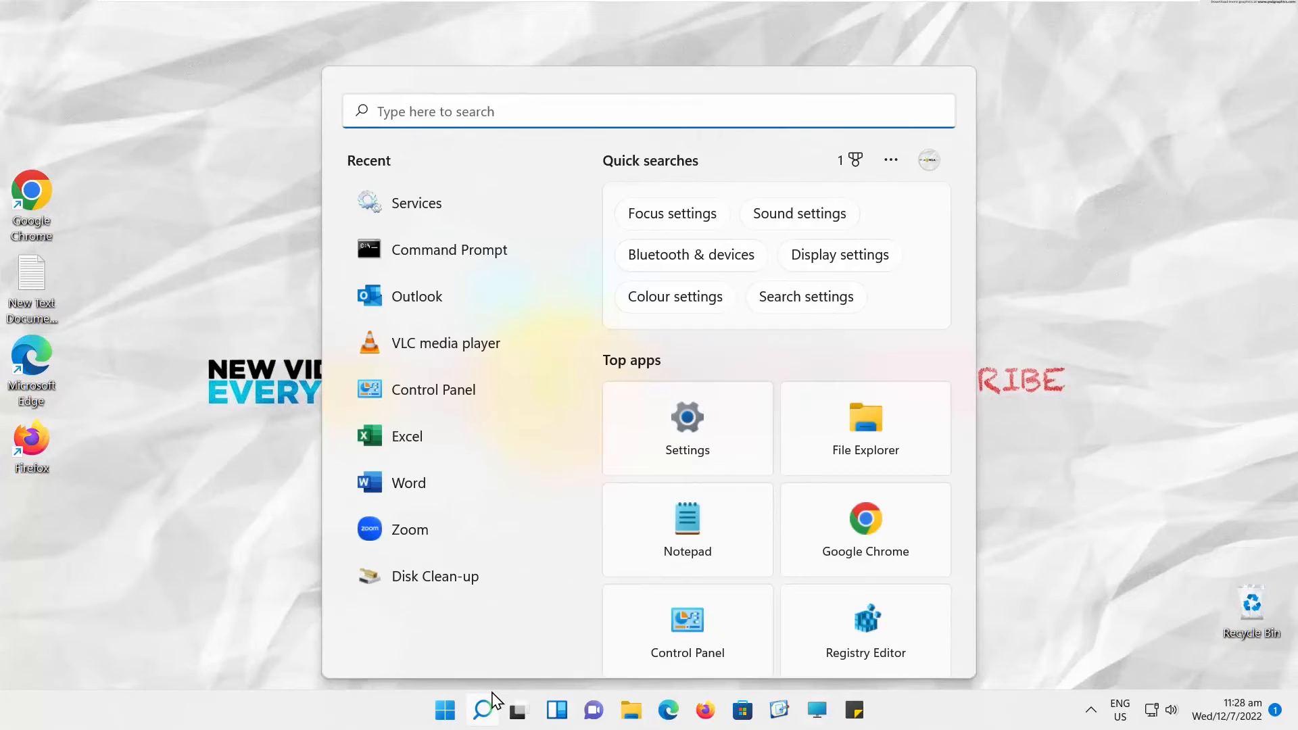
text(cmd)
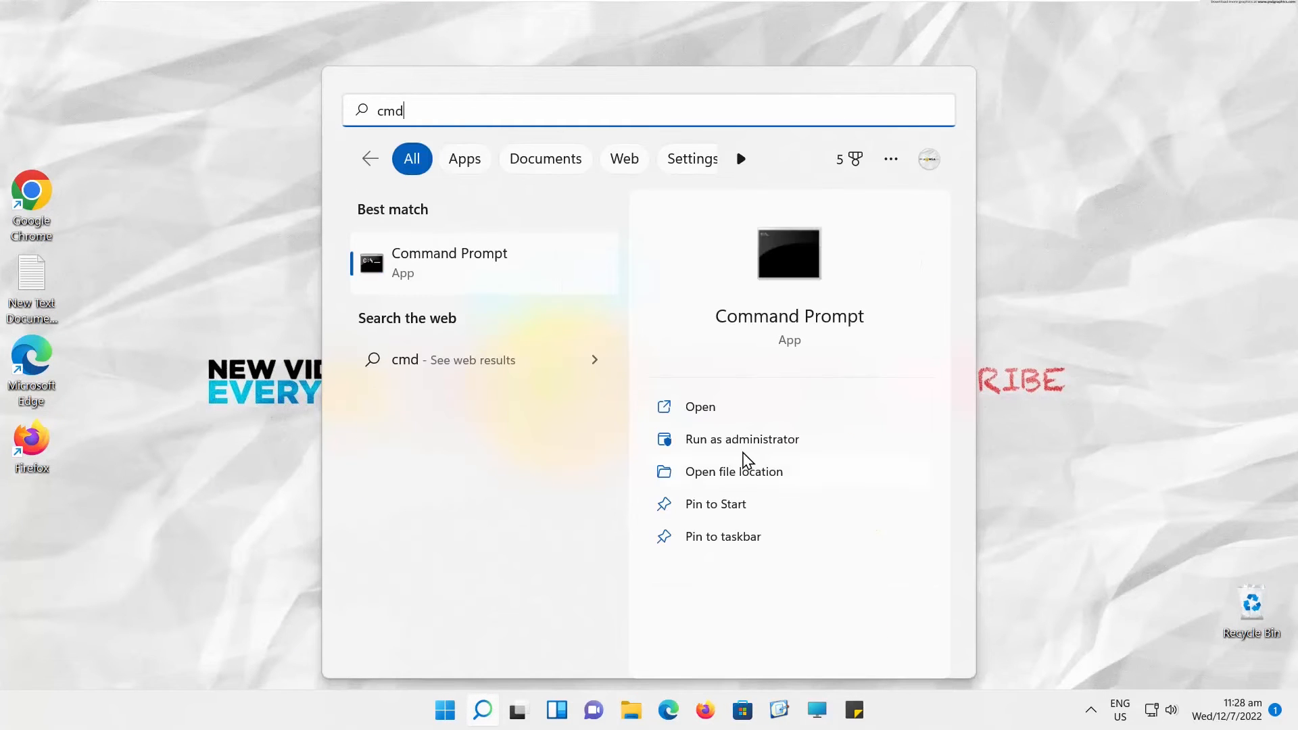
click(741, 438)
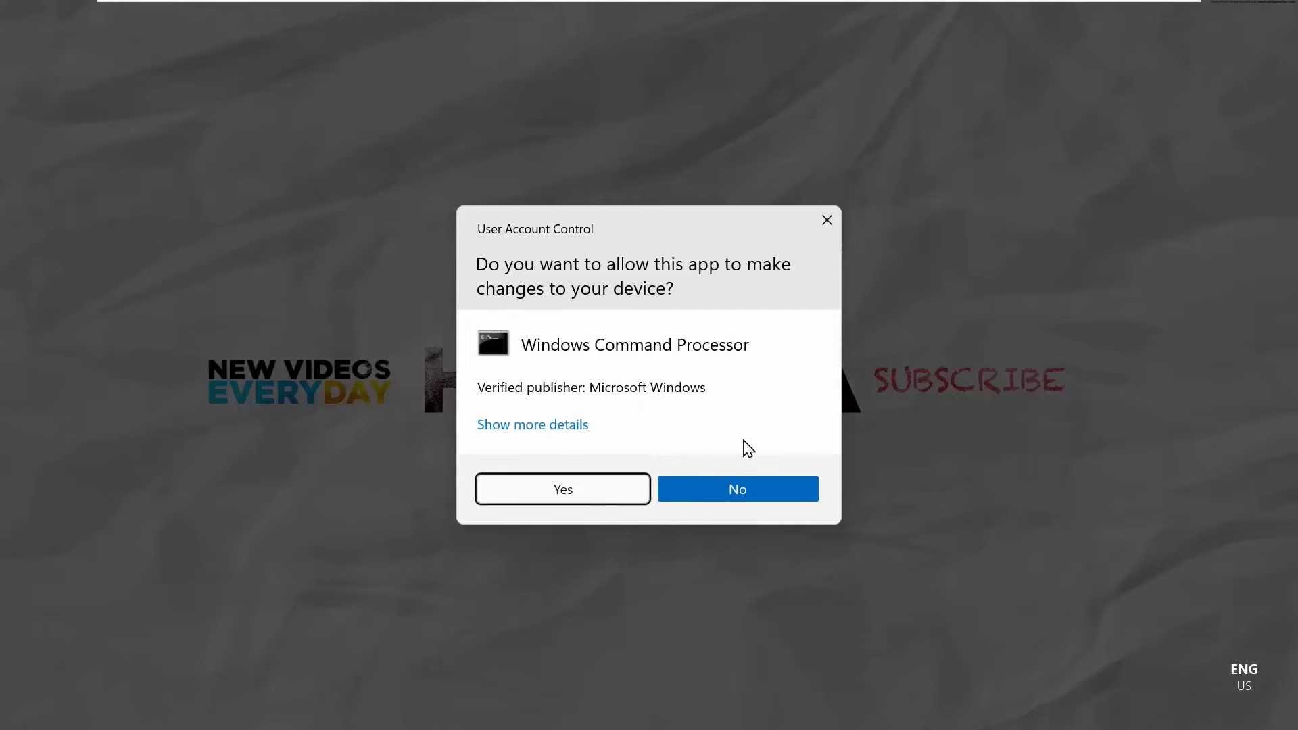
click(562, 488)
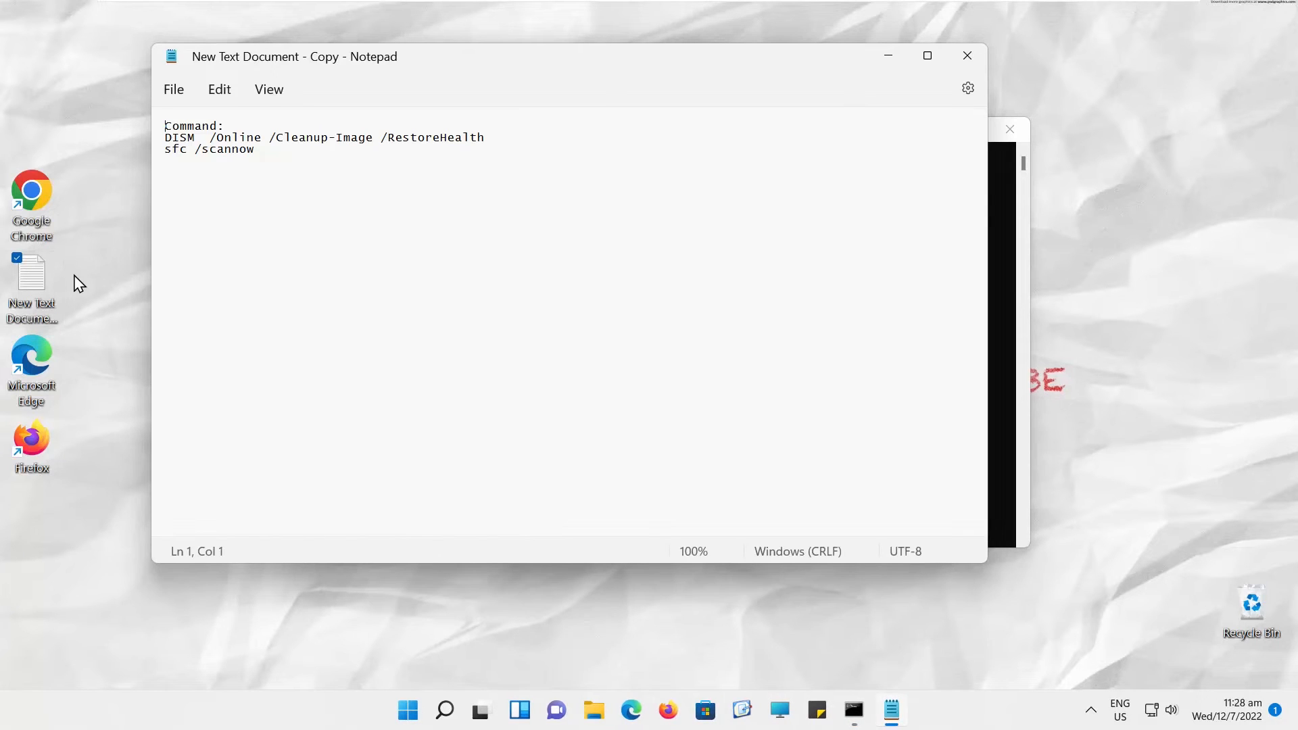
Enter 'DISM /Online /Cleanup-Image /RestoreHealth' at the elevated prompt, copied from the Notepad notes
drag(294, 56, 299, 138)
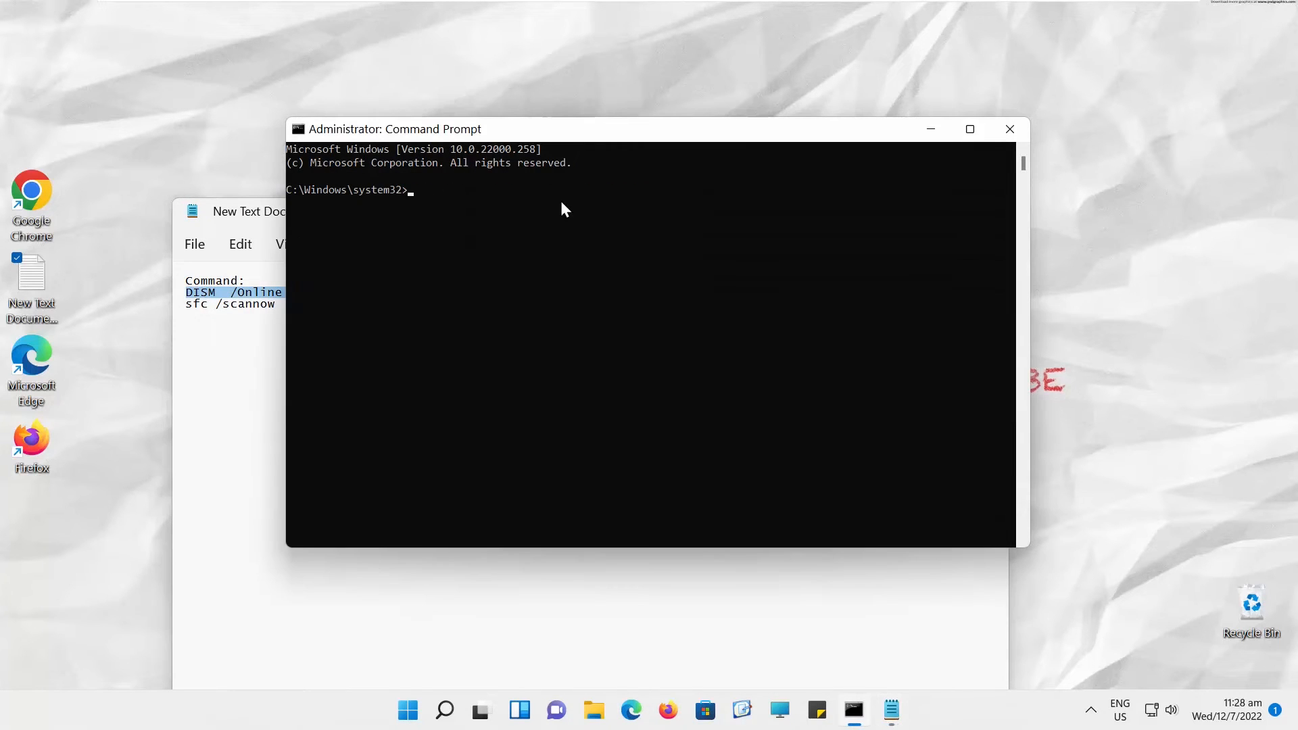
text(DISM  /Online /Cleanup-Image /RestoreHealth)
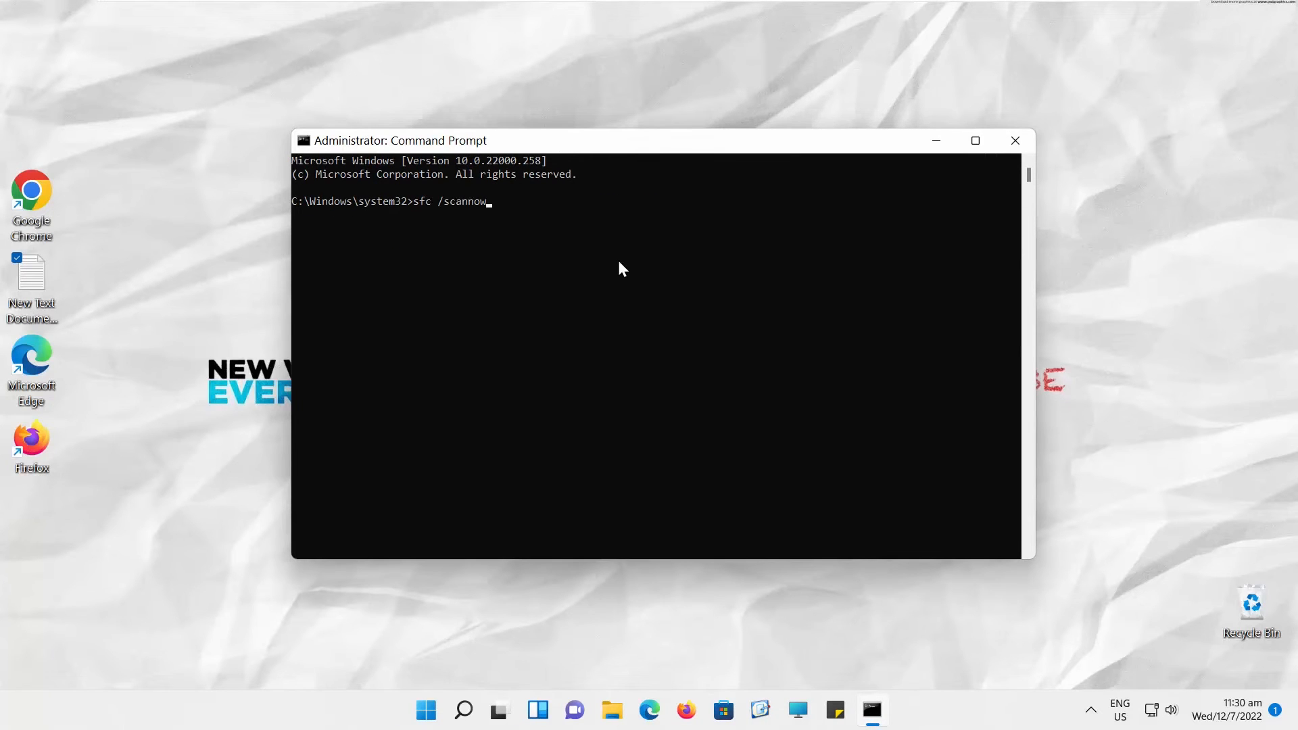
Run the sfc /scannow system file check
key(Return)
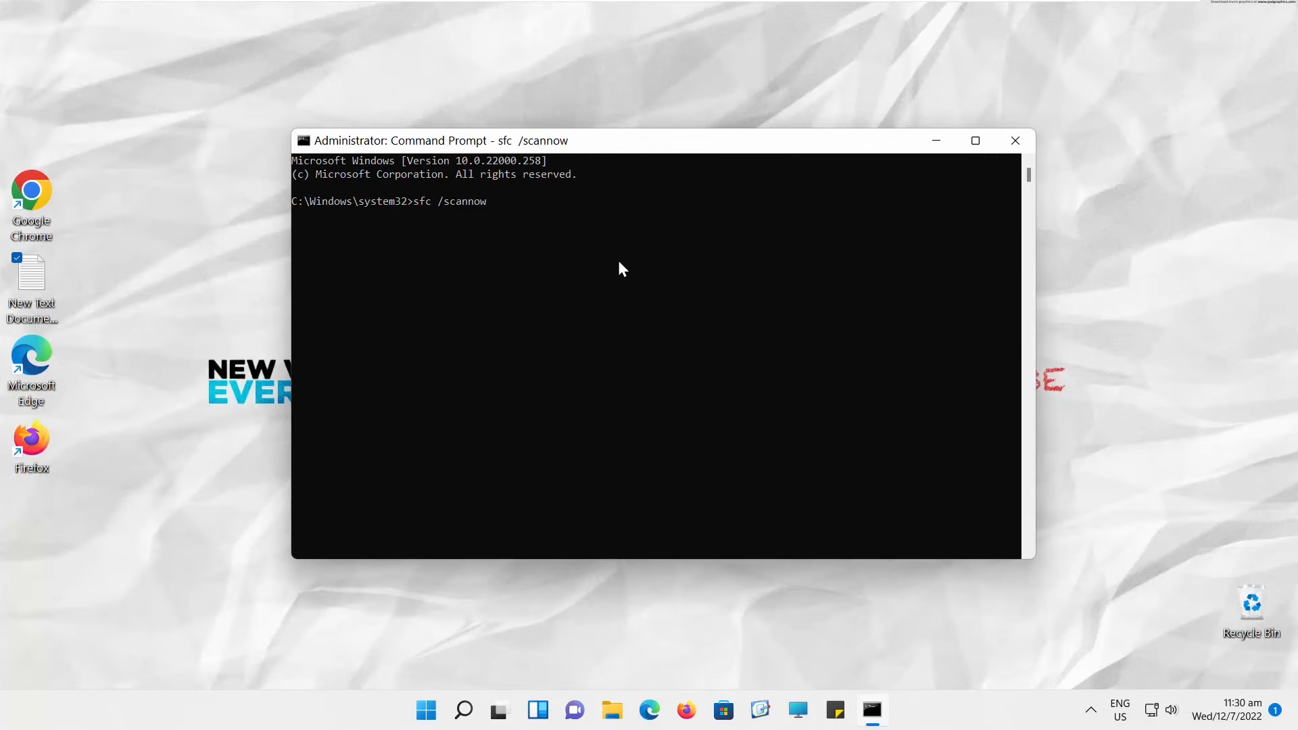